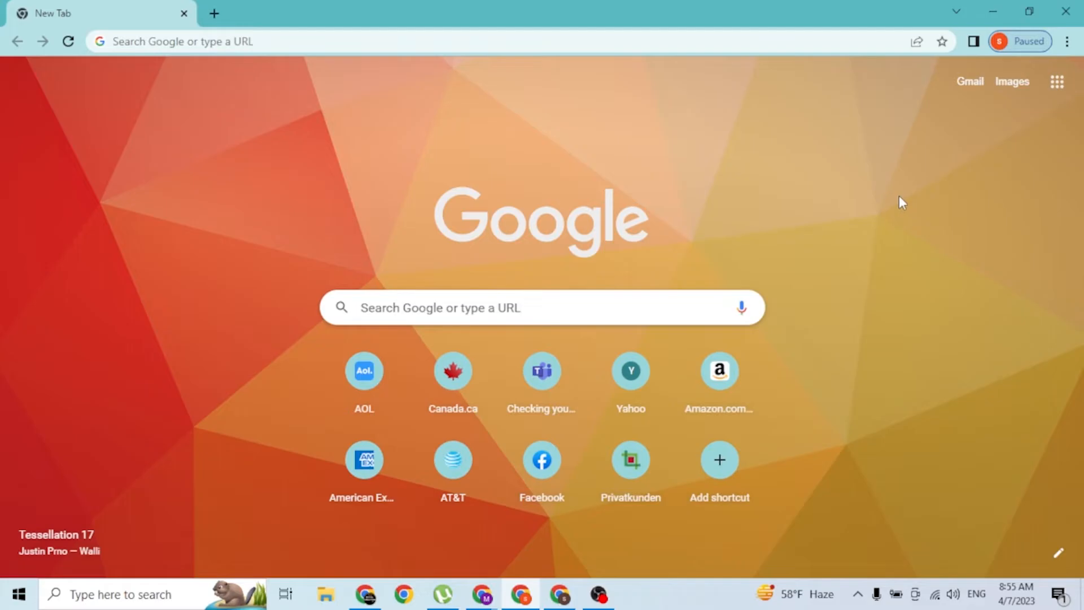
mouse_move(471, 145)
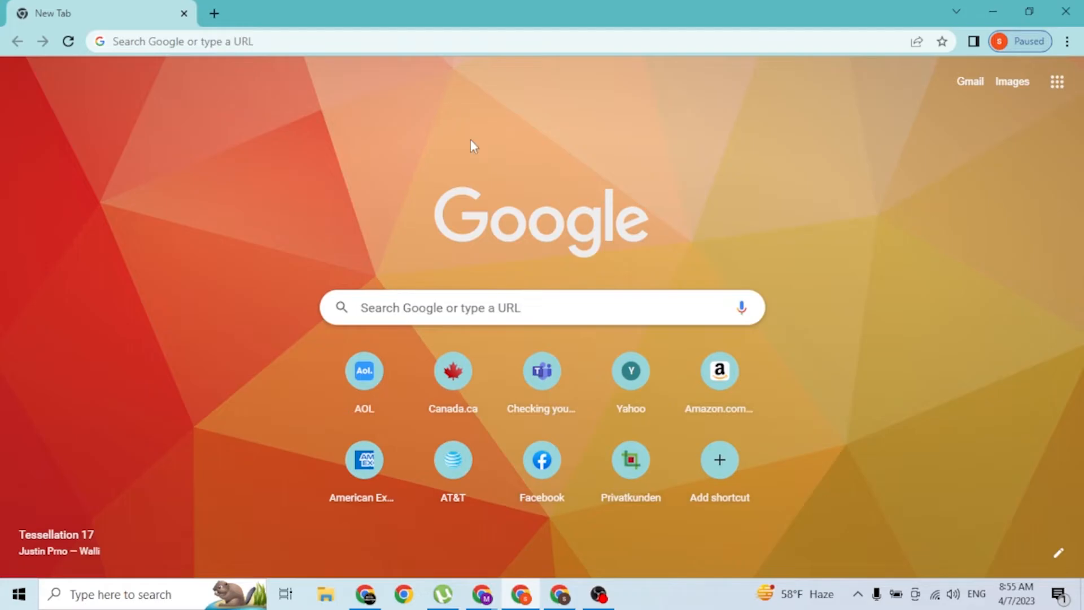
mouse_move(585, 195)
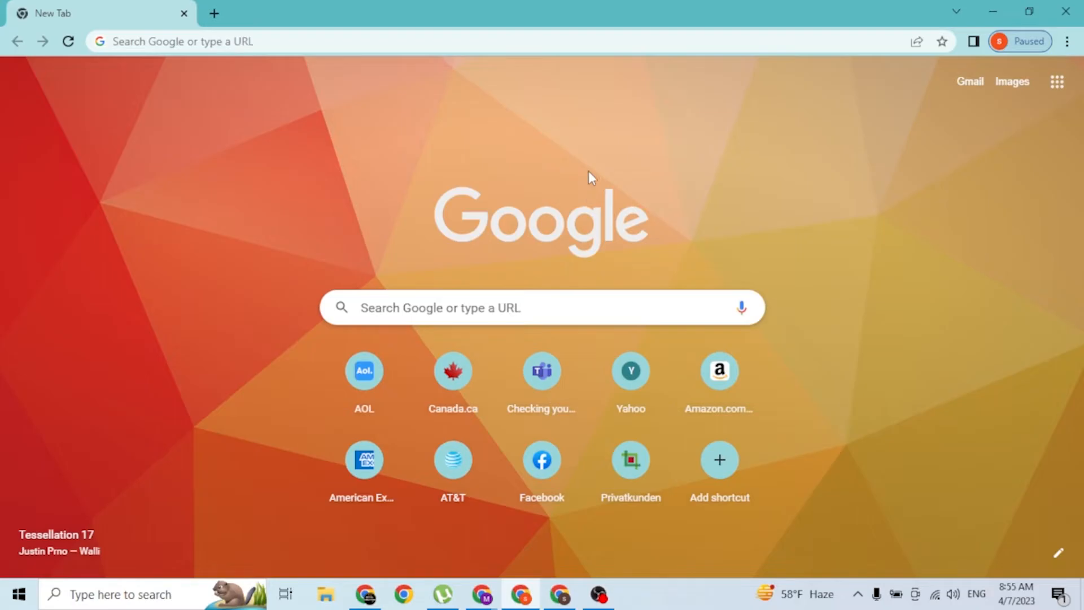
mouse_move(516, 128)
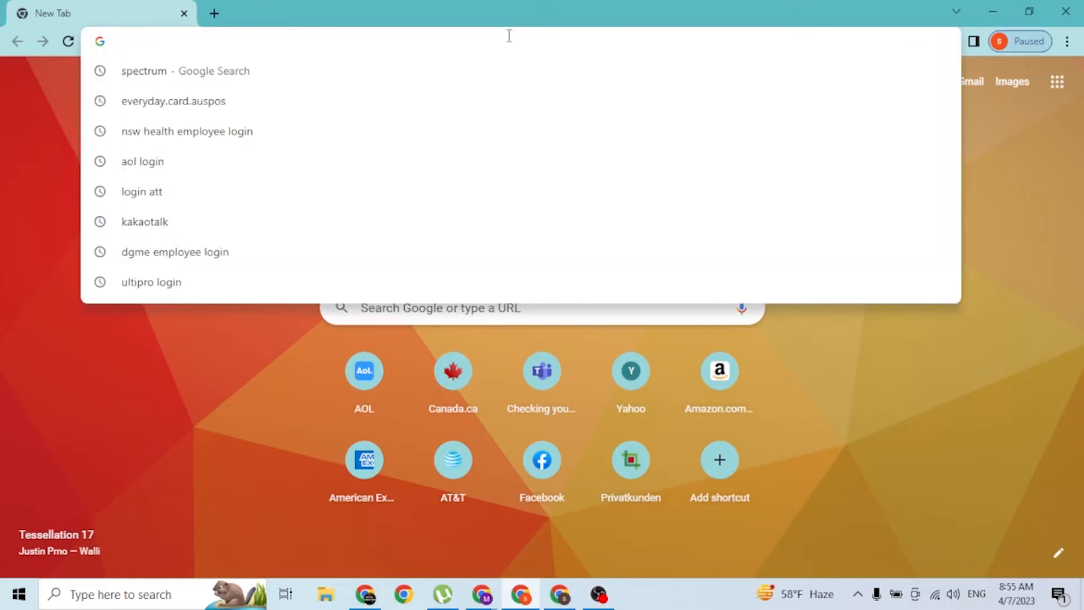
Step: Load webmail.dodo.com.au in Chrome to reach the Dodo Webmail login form
text(webmail.dodo.com.a)
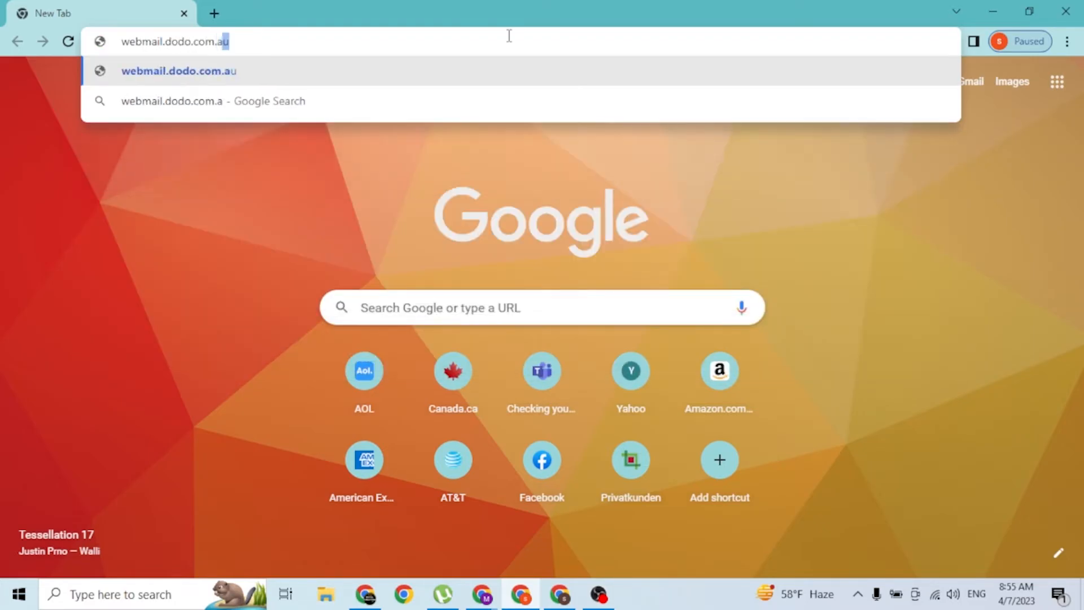
key(Enter)
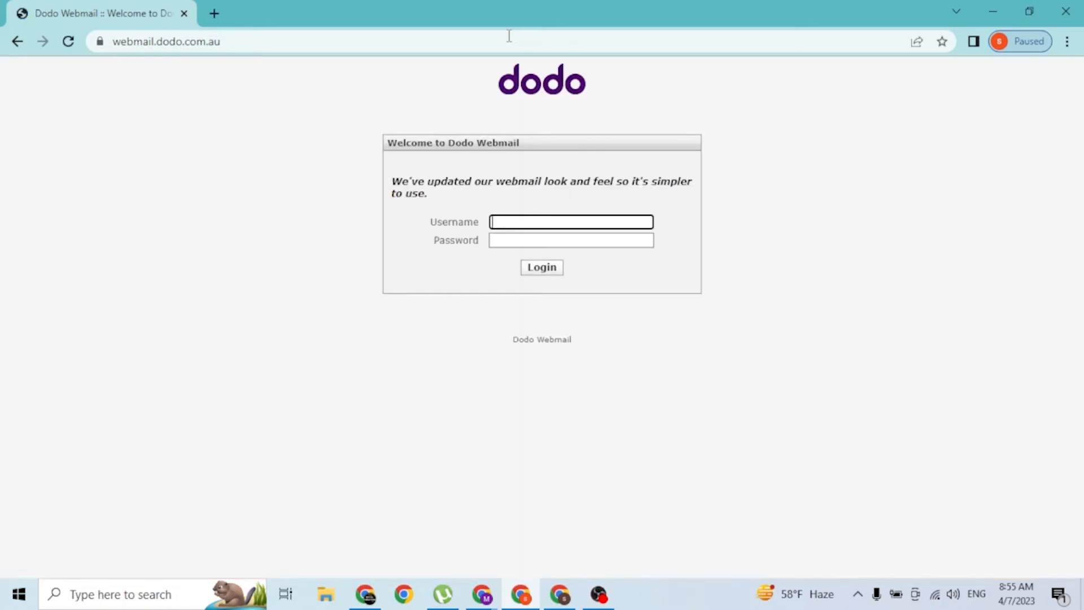
mouse_move(389, 145)
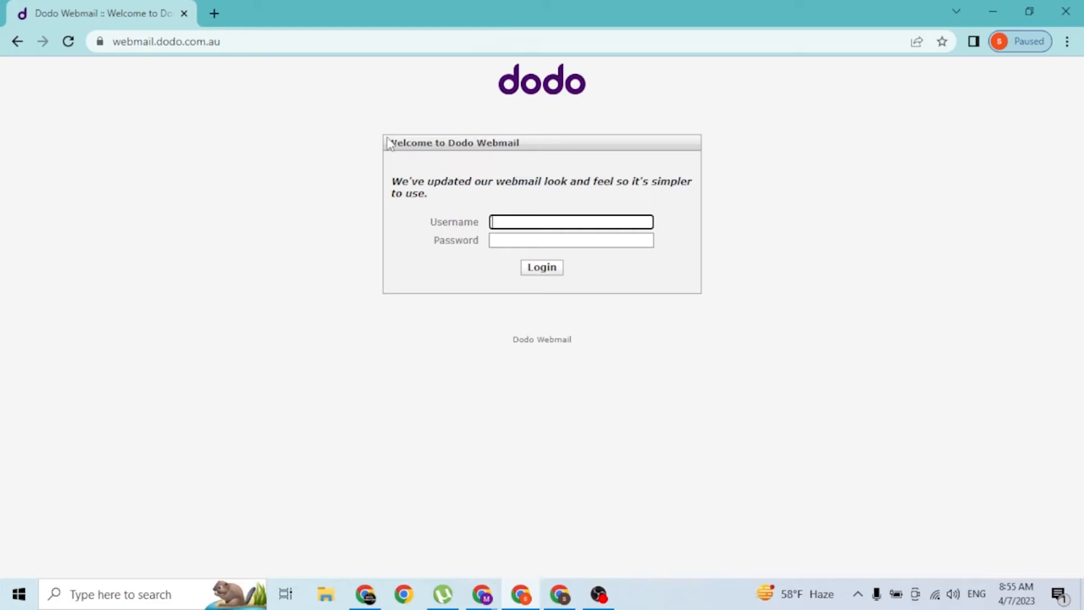
click(541, 267)
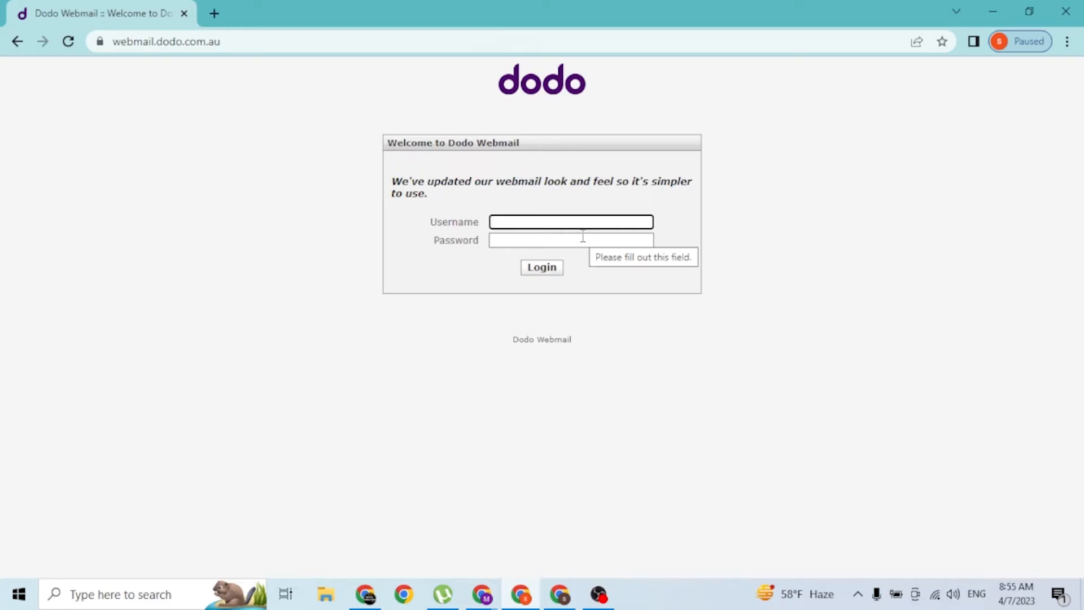
text(msuden)
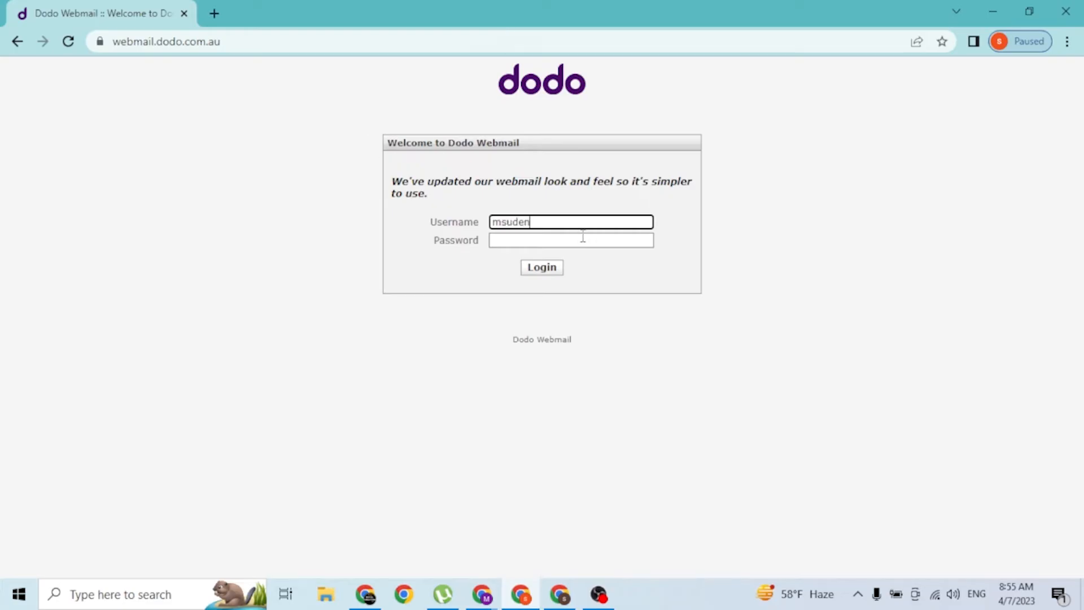
click(580, 240)
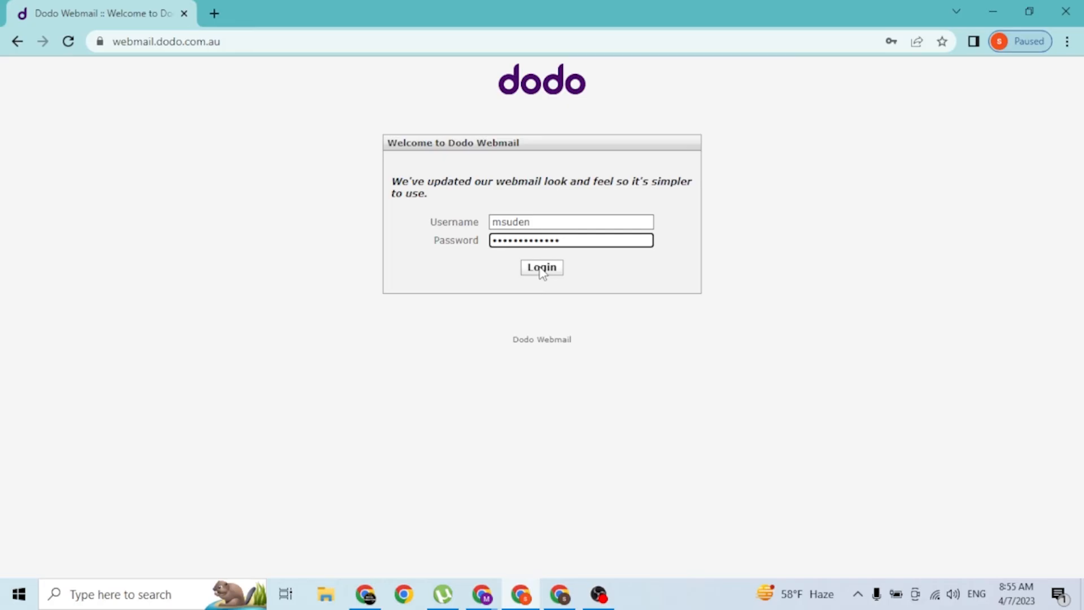
click(542, 268)
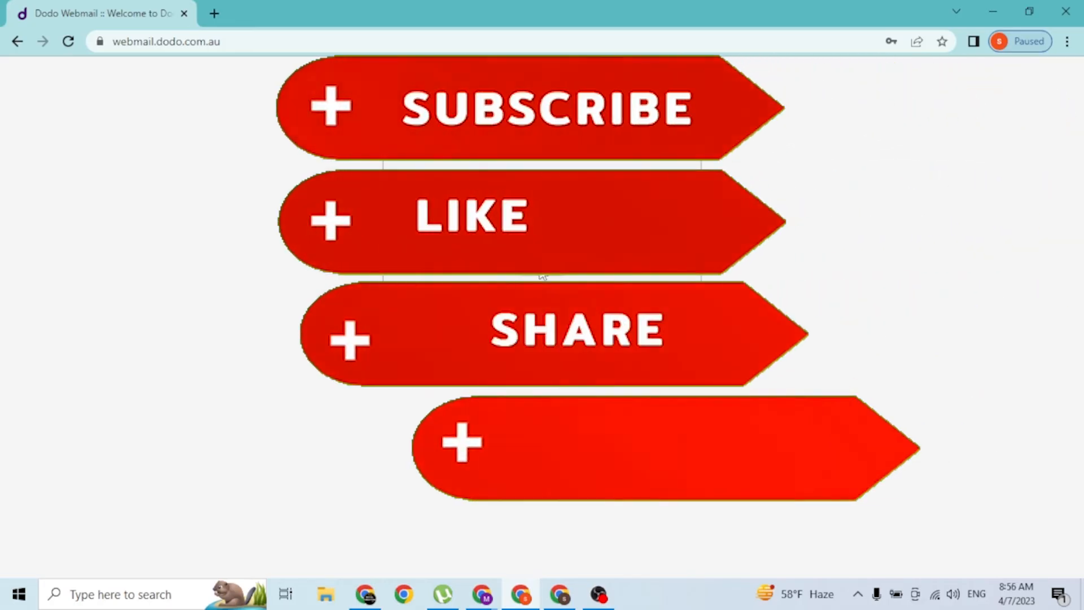